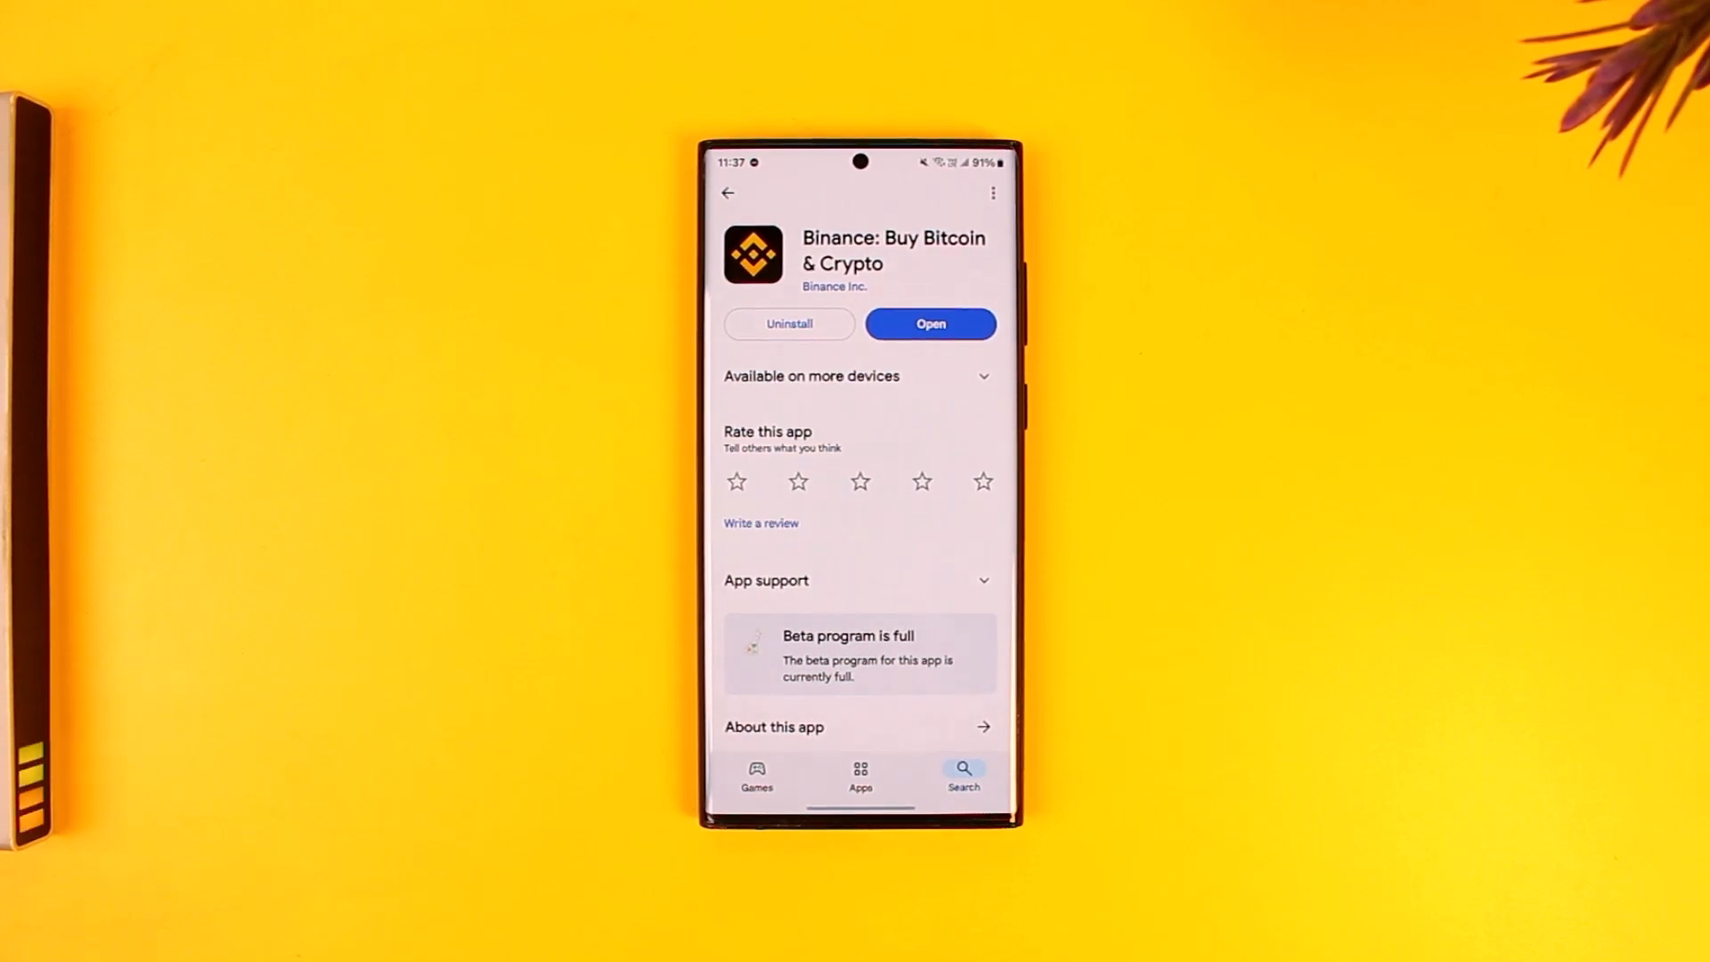
Launch the installed Binance app from its Play Store listing to reach the home screen.
{"action": "left_click", "coordinate": [930, 324]}
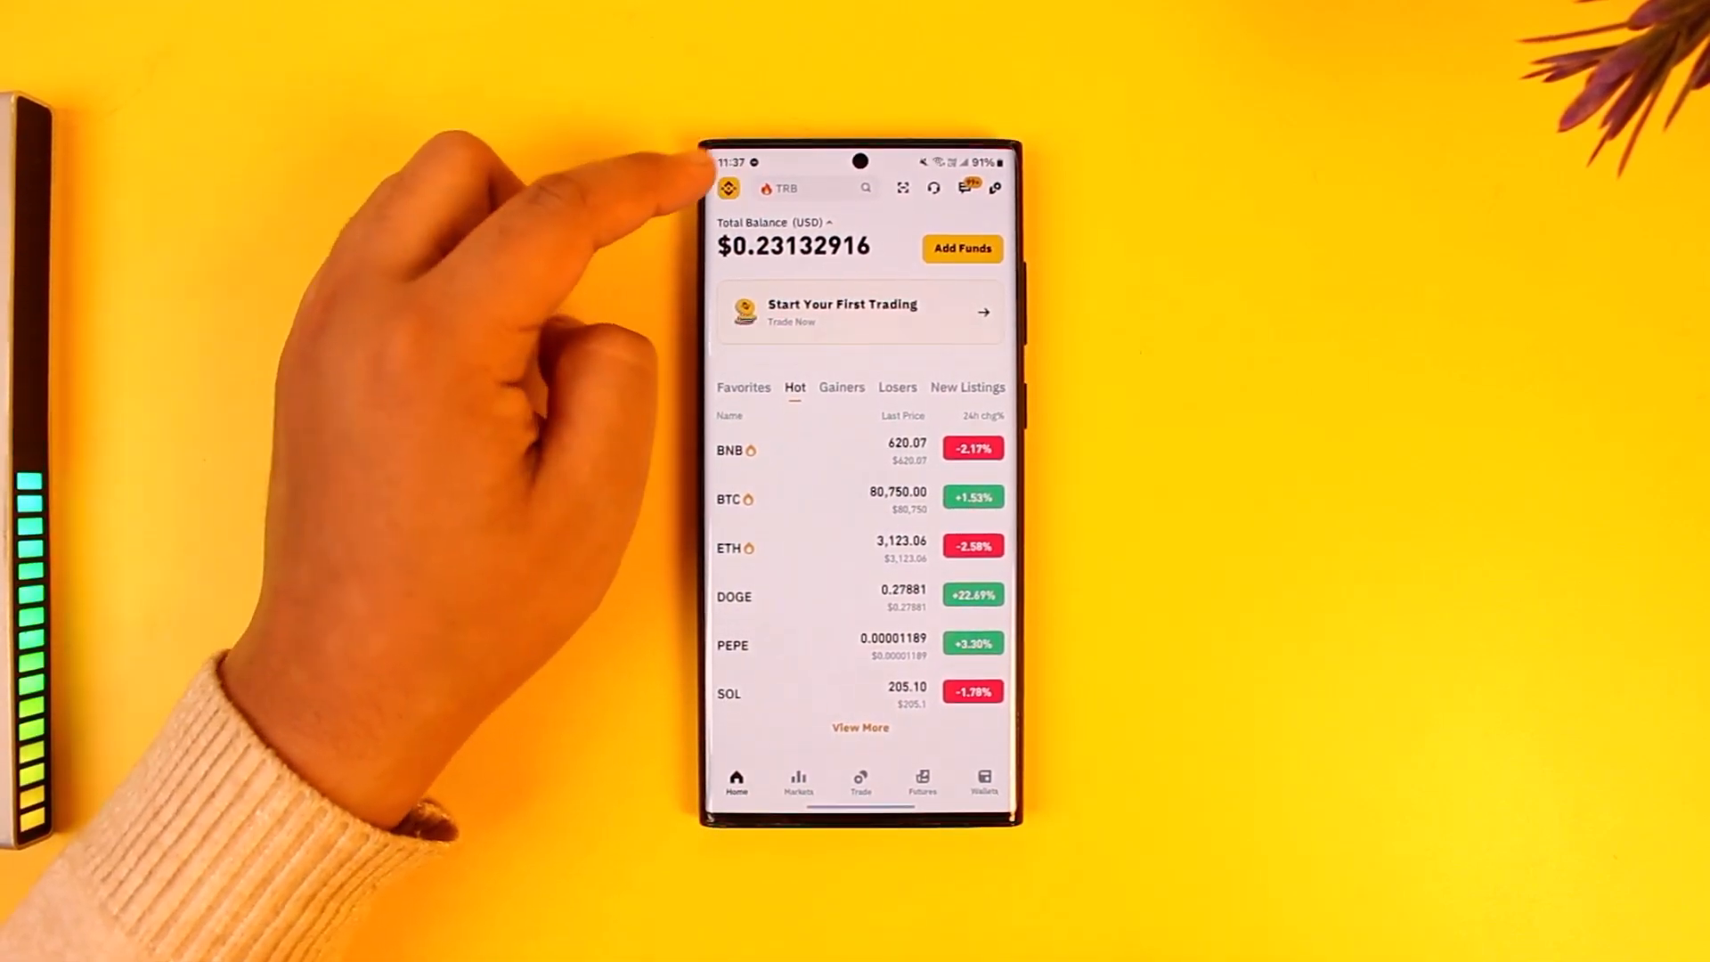
Go from the home screen's profile icon into the Account Center details page.
{"action": "left_click", "coordinate": [728, 187]}
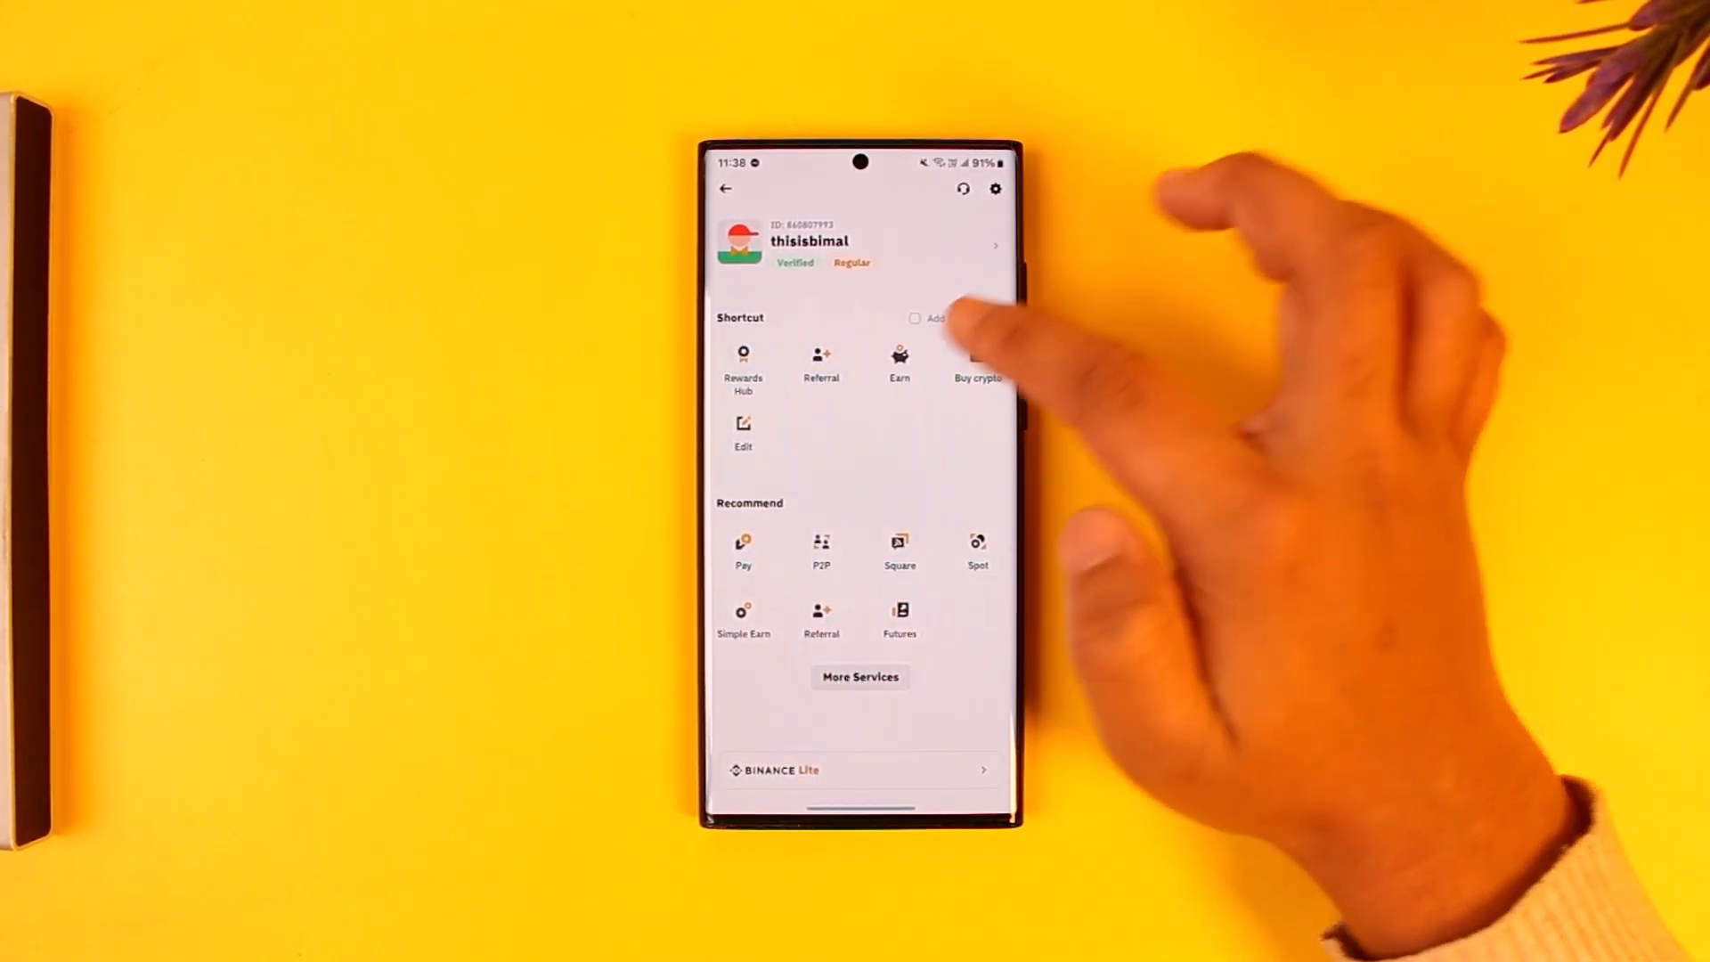
{"action": "left_click", "coordinate": [807, 241]}
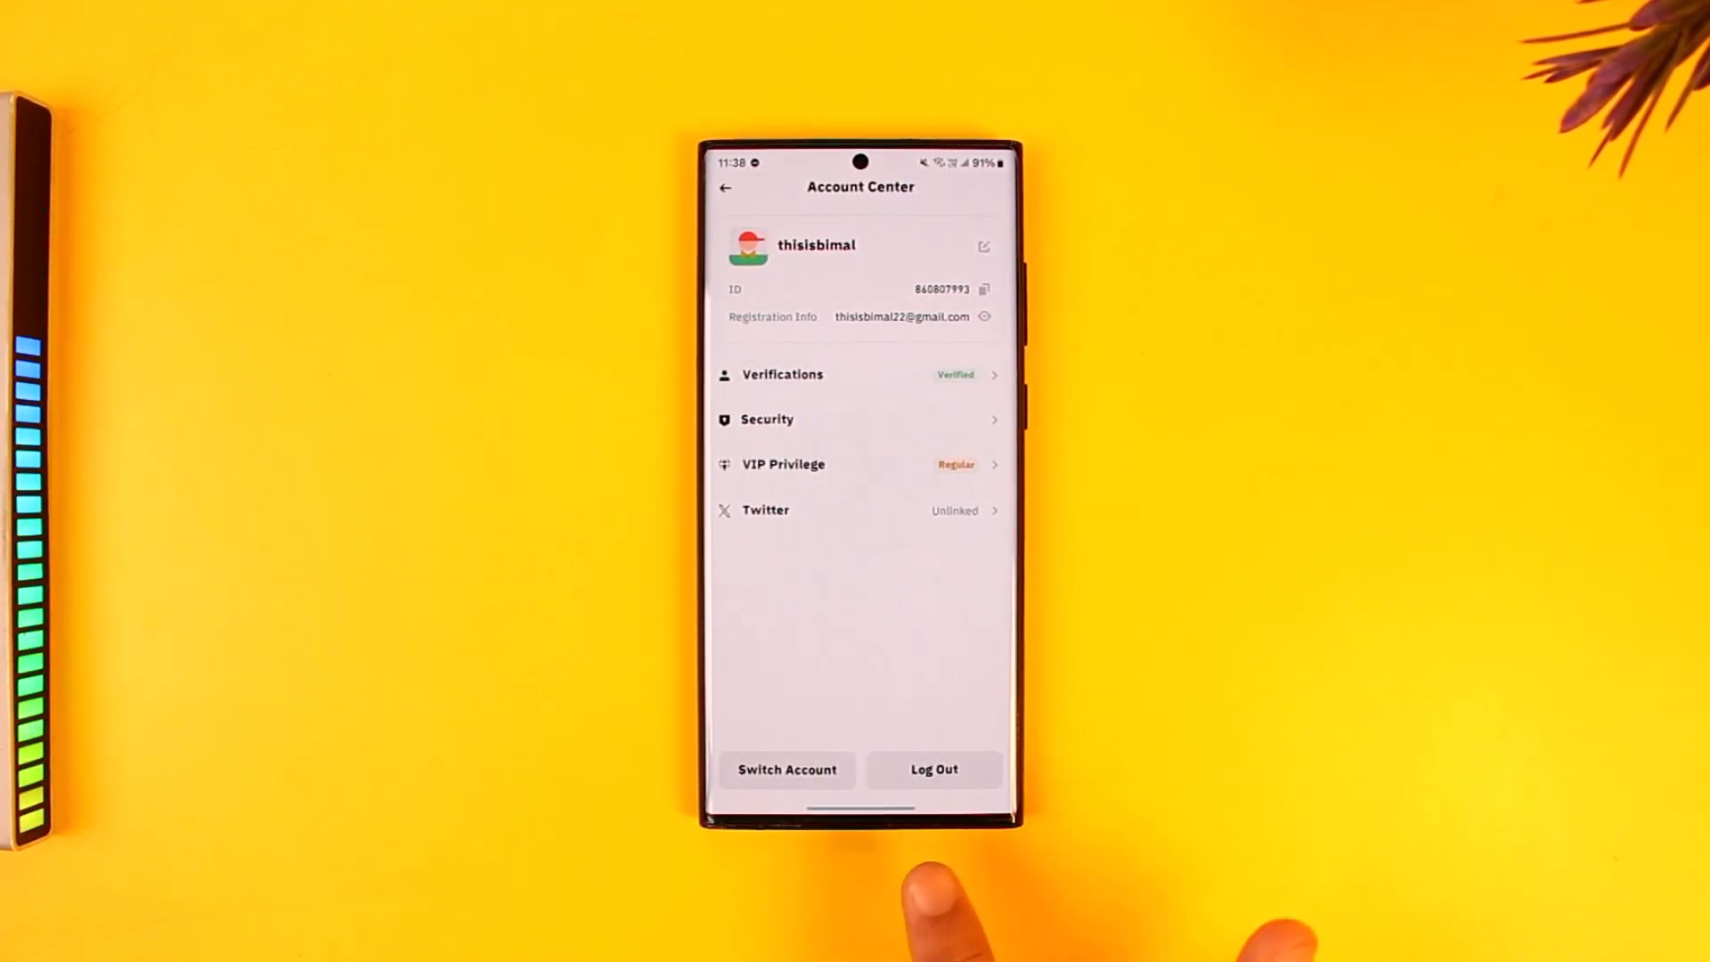
{"action": "mouse_move", "coordinate": [950, 884]}
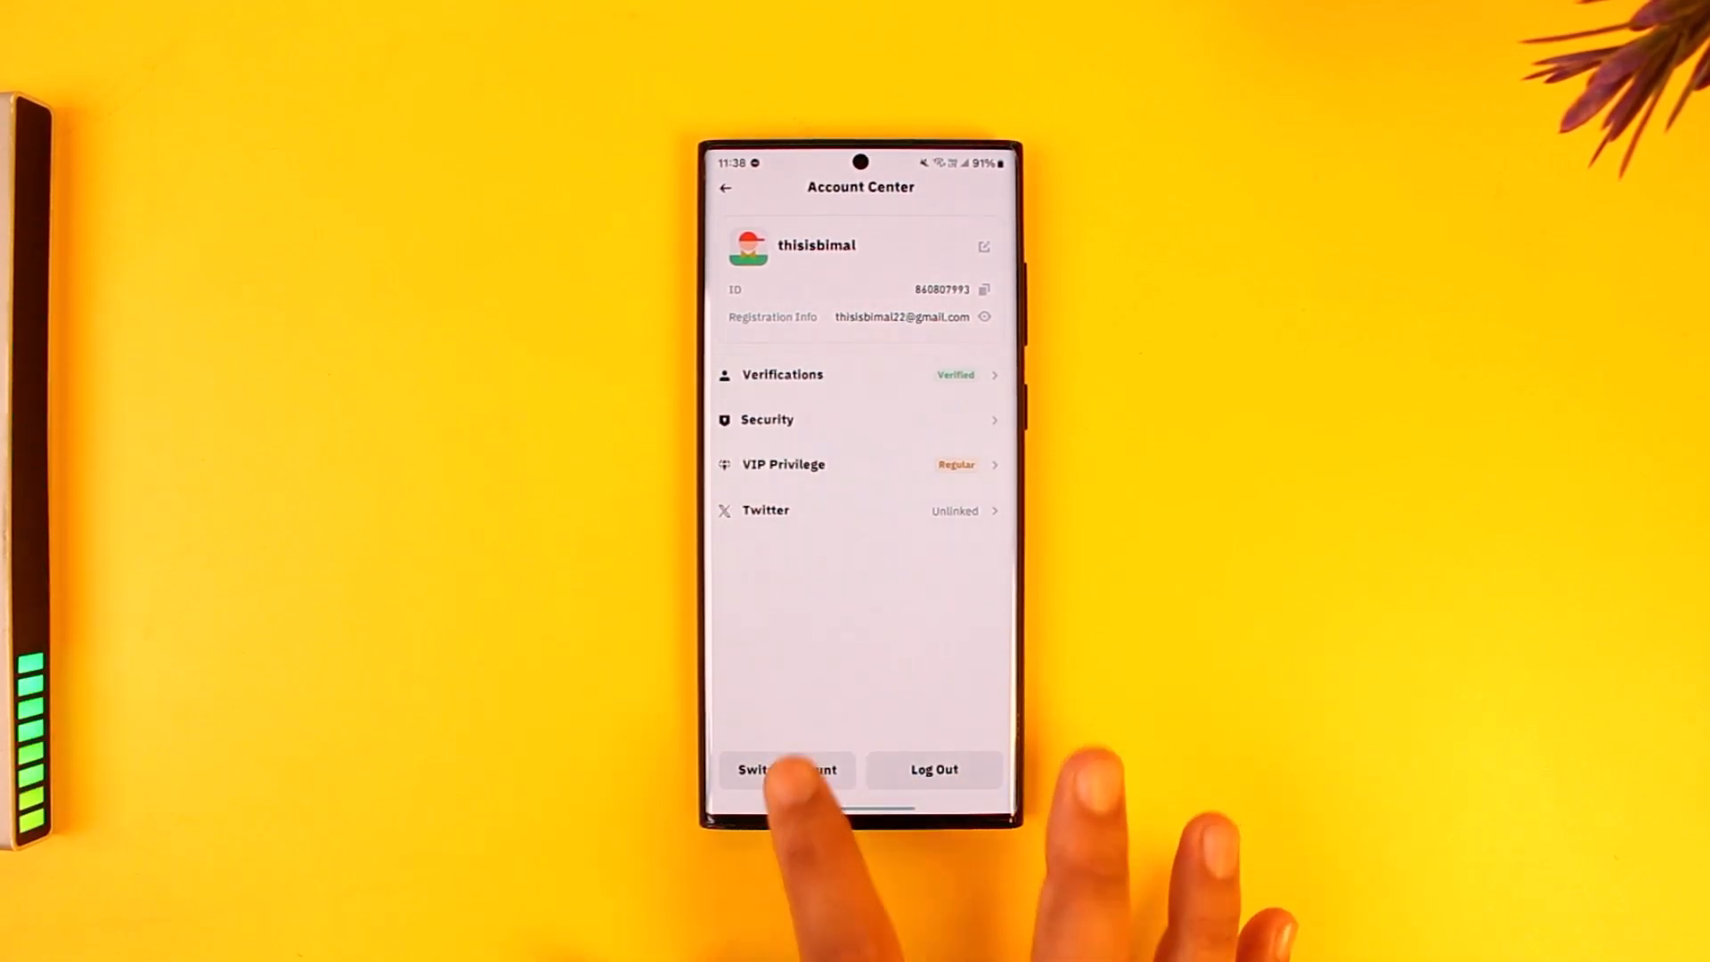
Check the account switcher, back out, and log out so the 'Logout Successful' toast appears.
{"action": "left_click", "coordinate": [787, 769]}
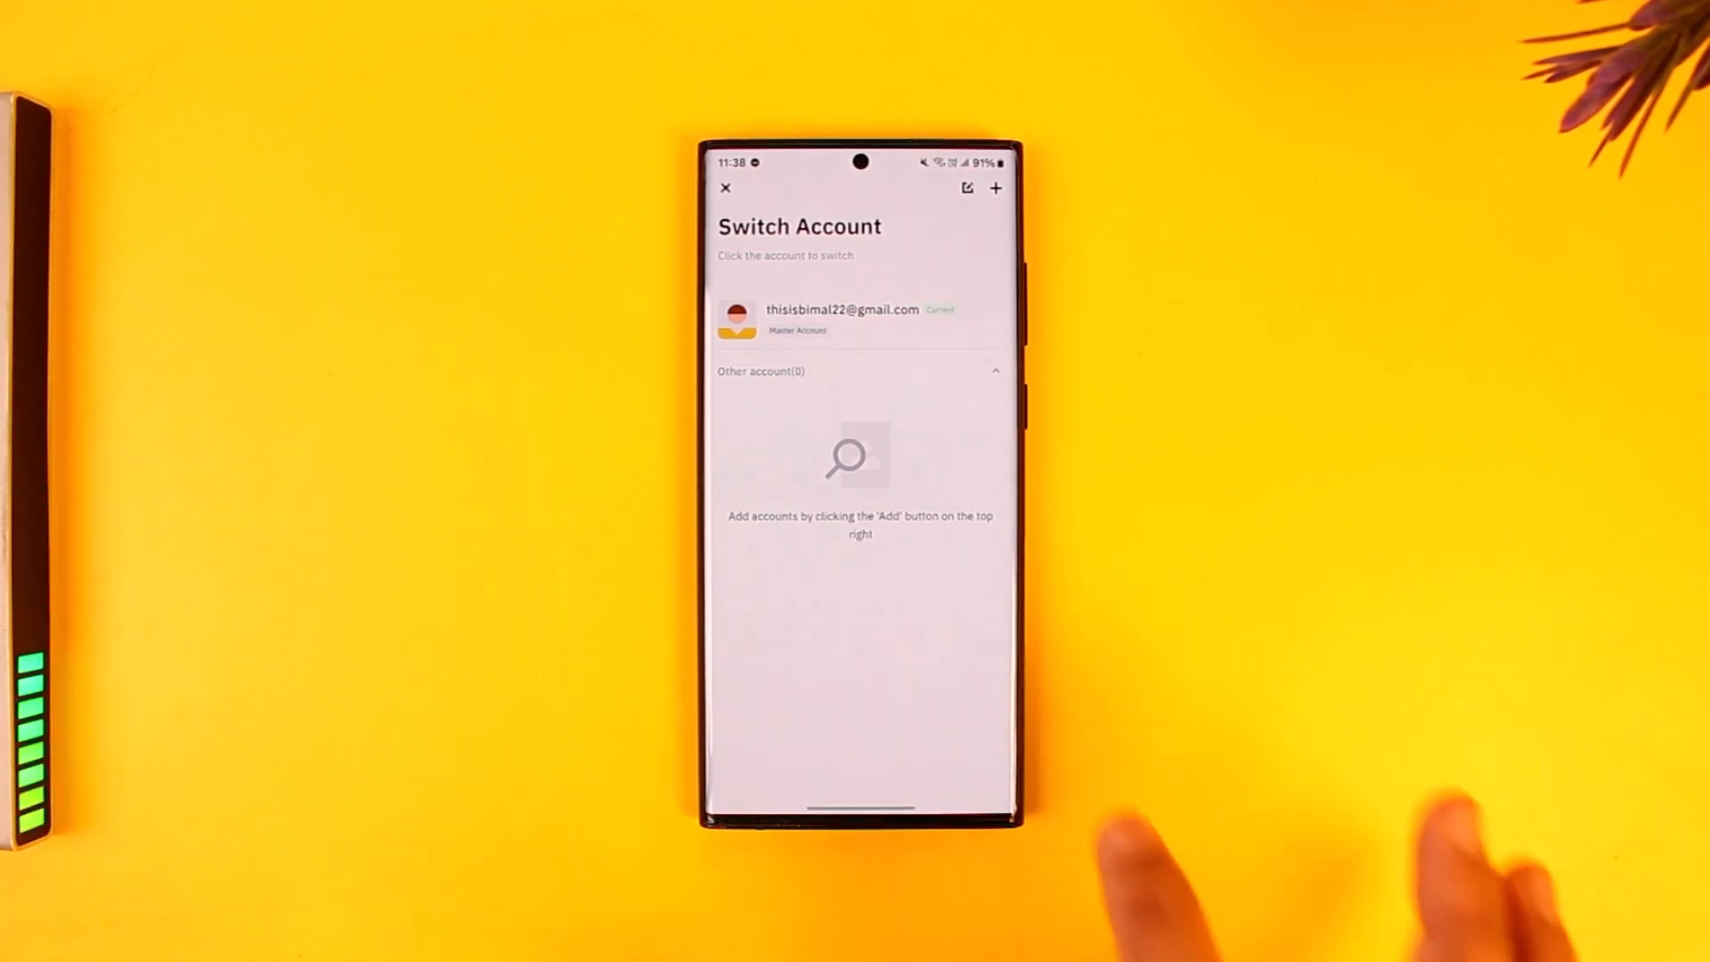
{"action": "left_click", "coordinate": [724, 187]}
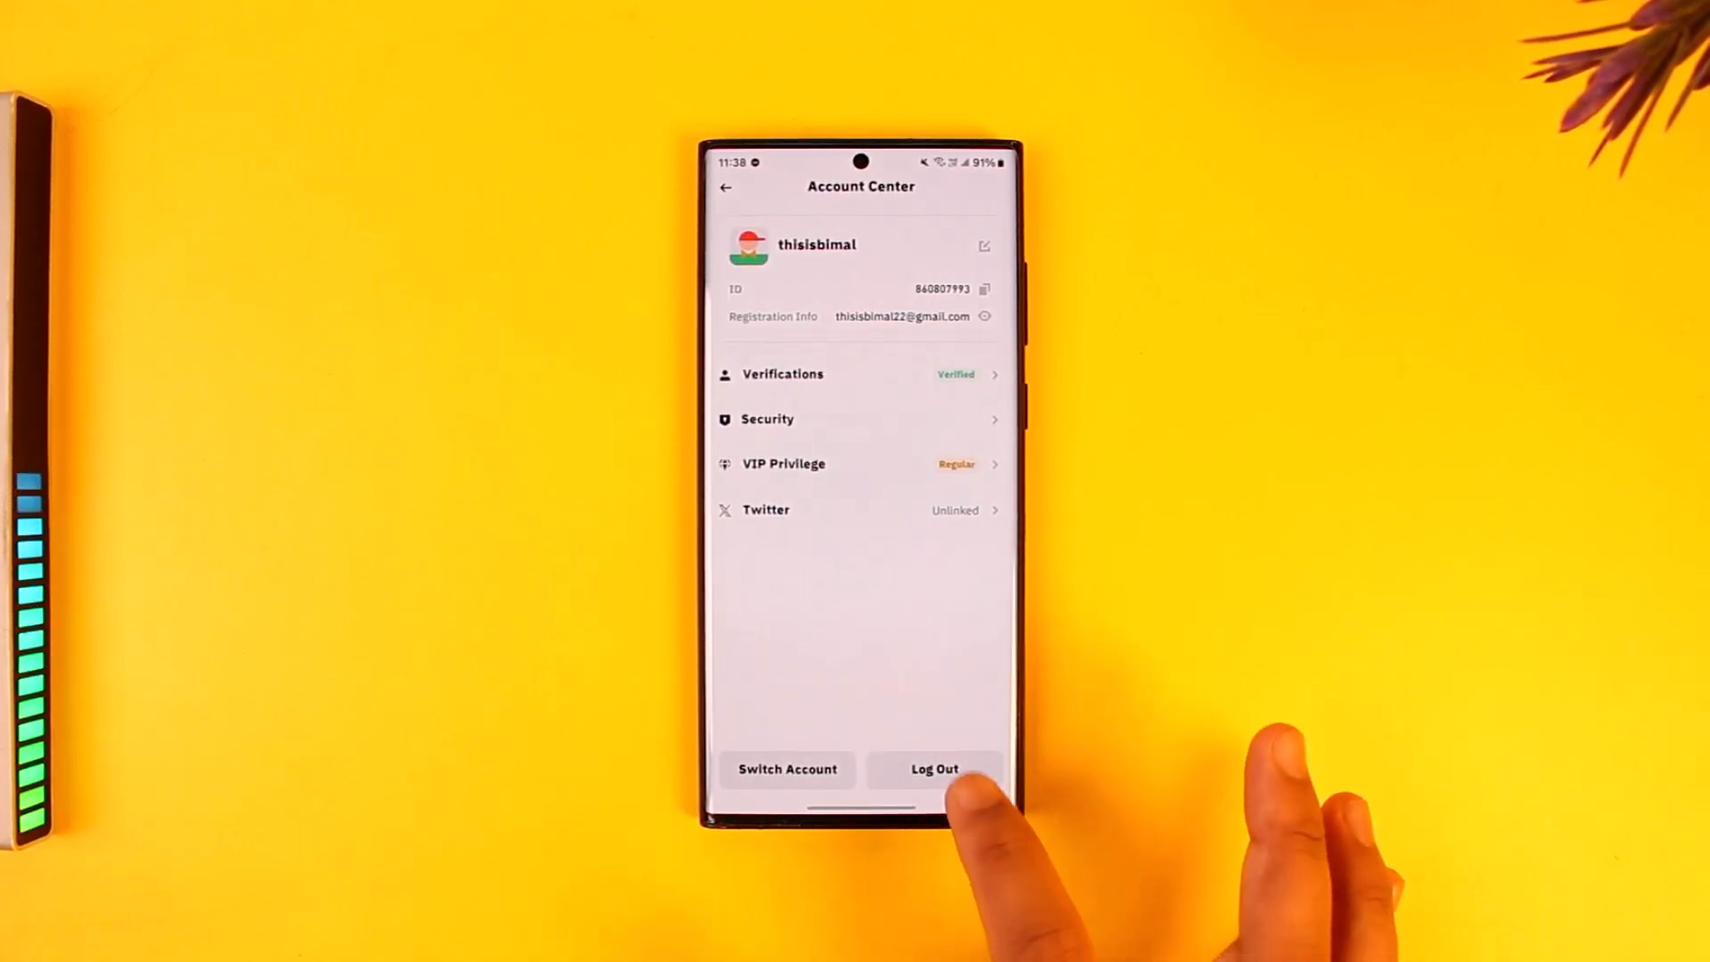
{"action": "left_click", "coordinate": [934, 769]}
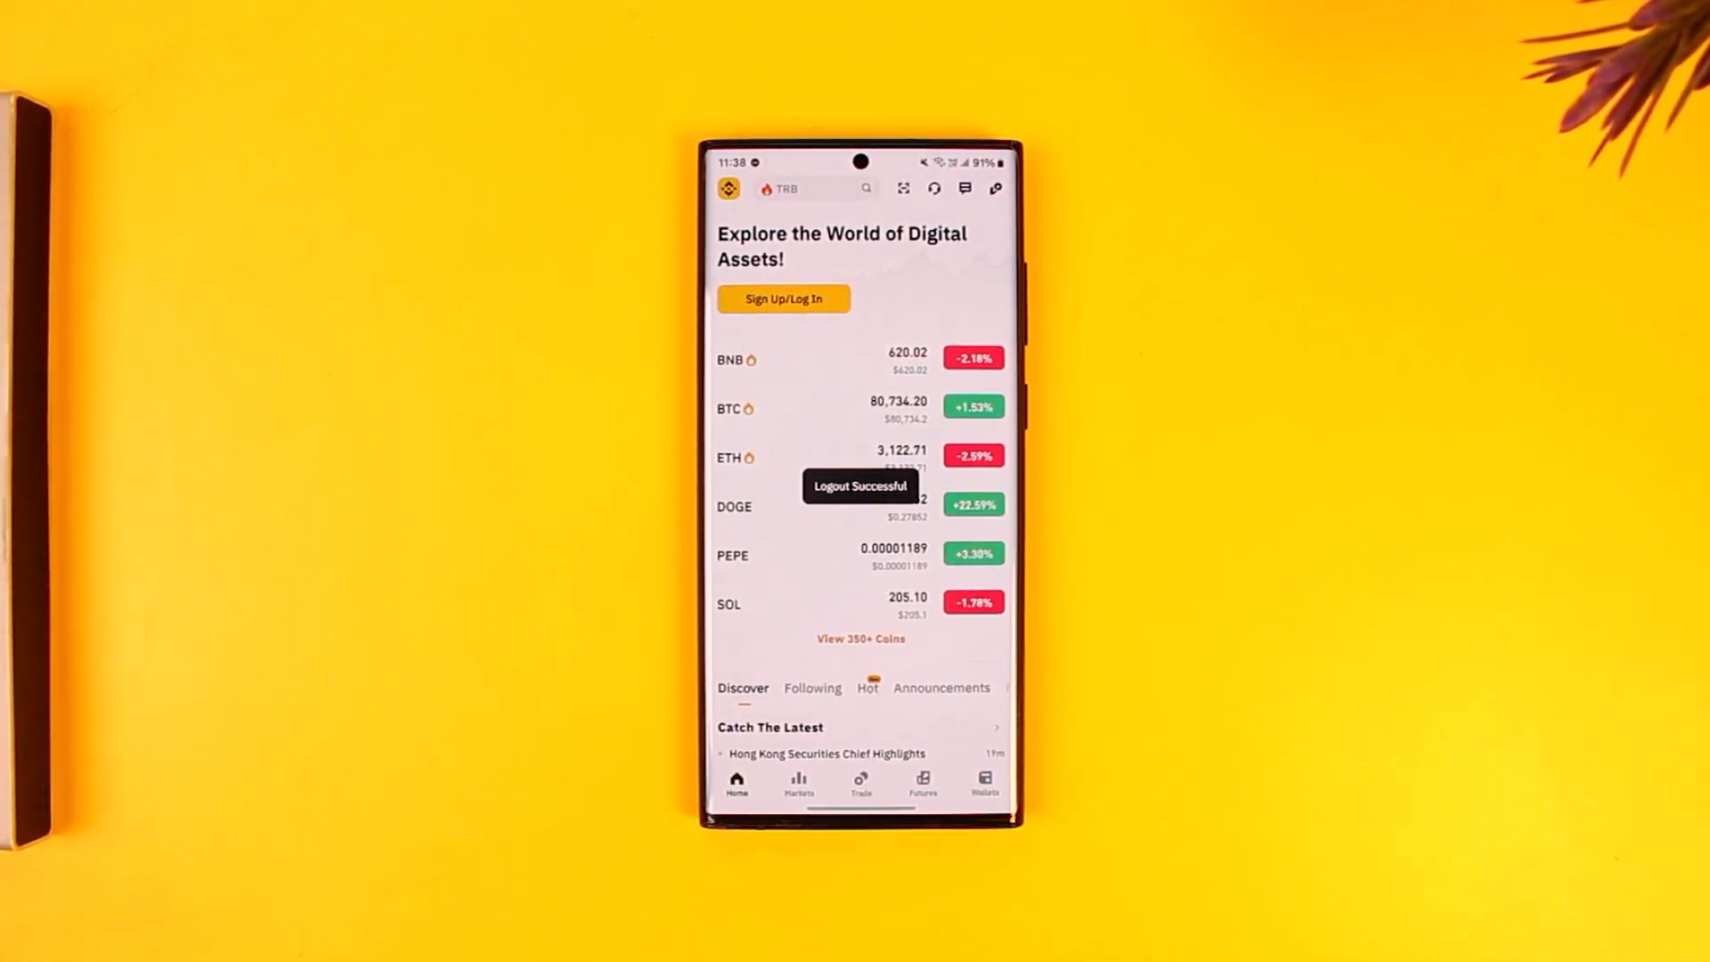